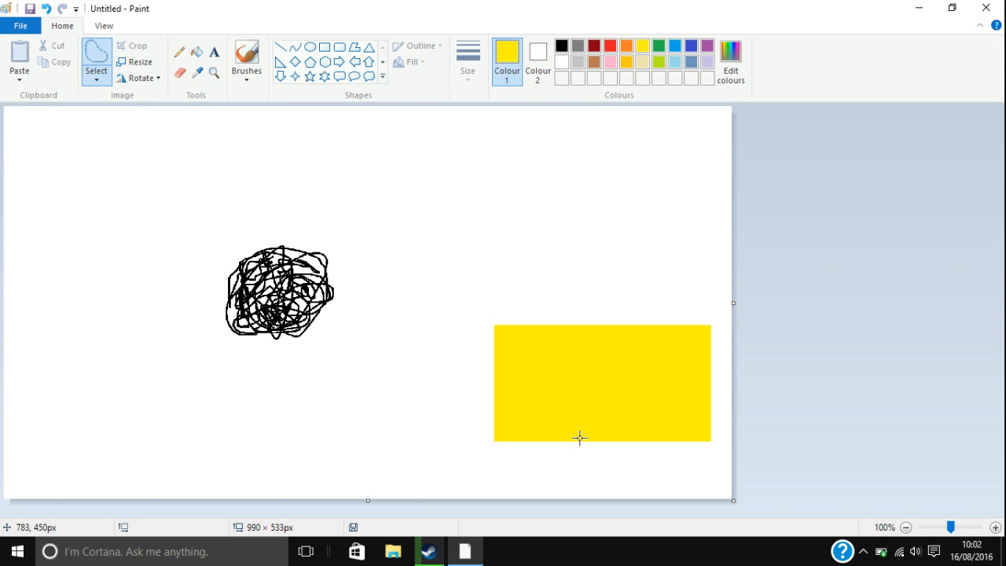
mouse_move(320, 252)
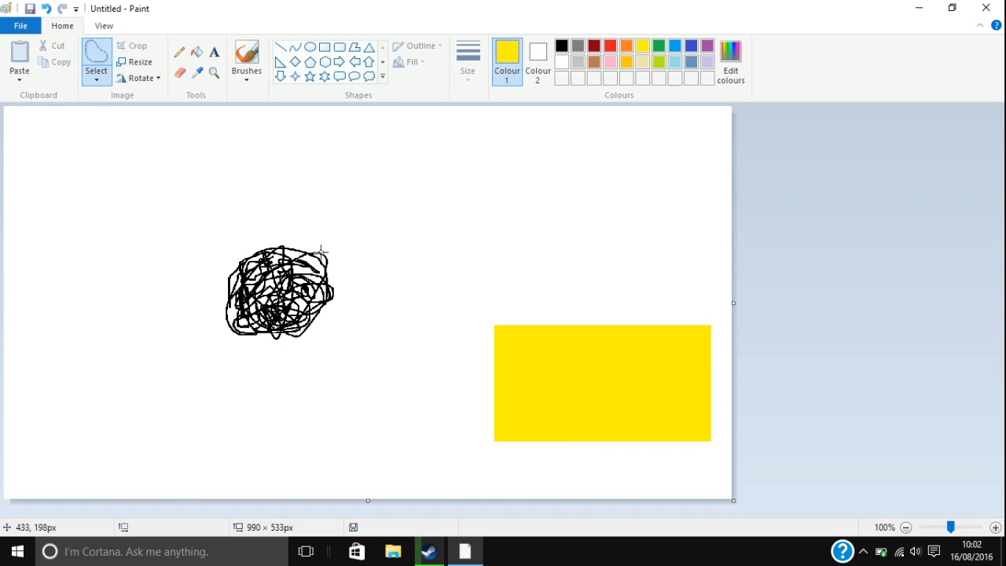
mouse_move(274, 346)
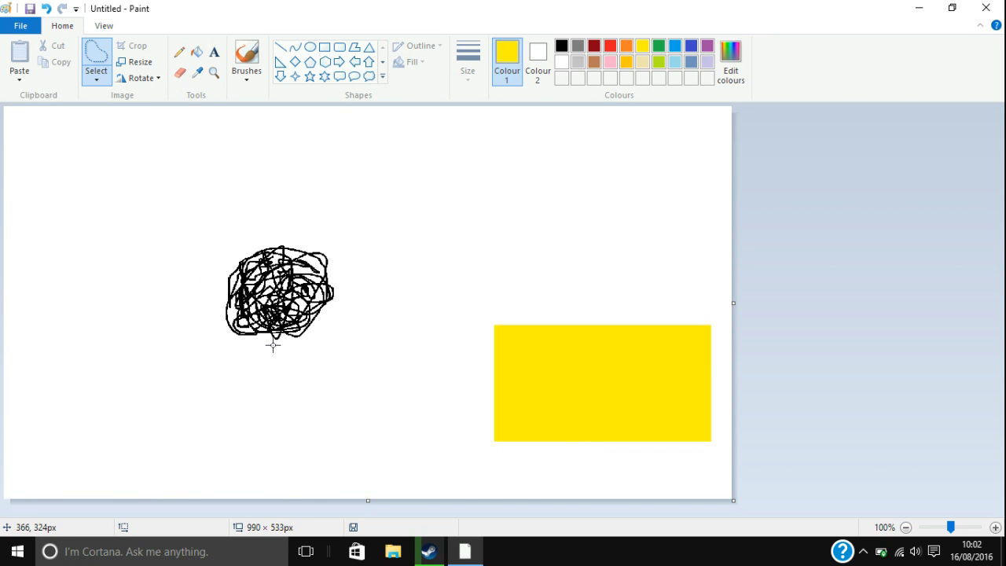
mouse_move(498, 357)
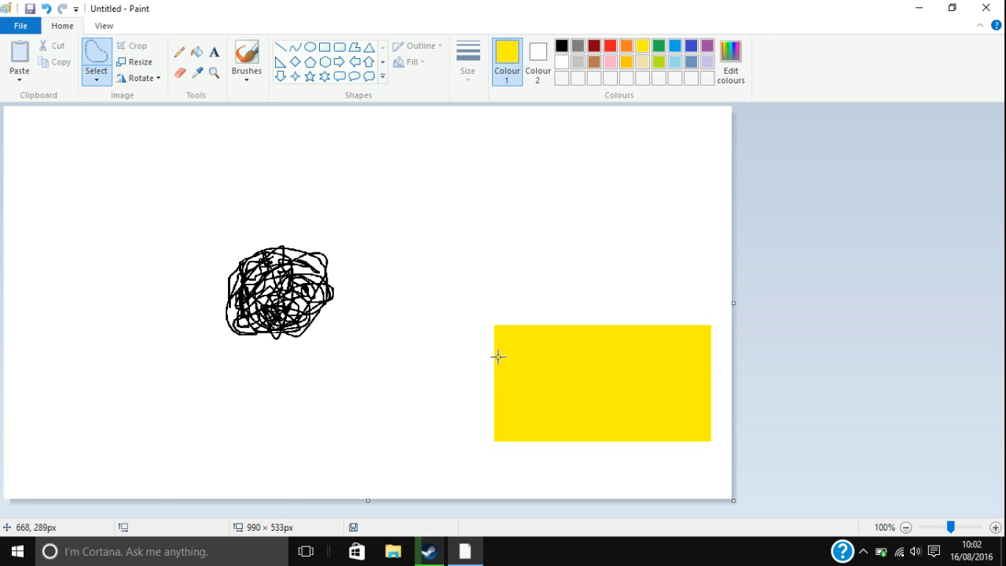
mouse_move(108, 97)
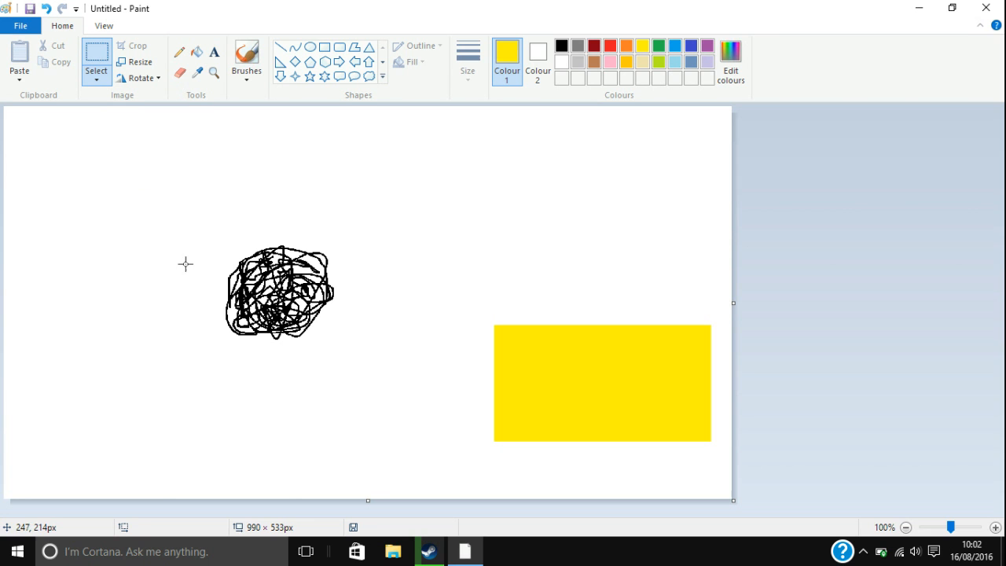
Rectangular-select the black scribble and drag it higher and slightly to the right
drag(192, 229, 239, 267)
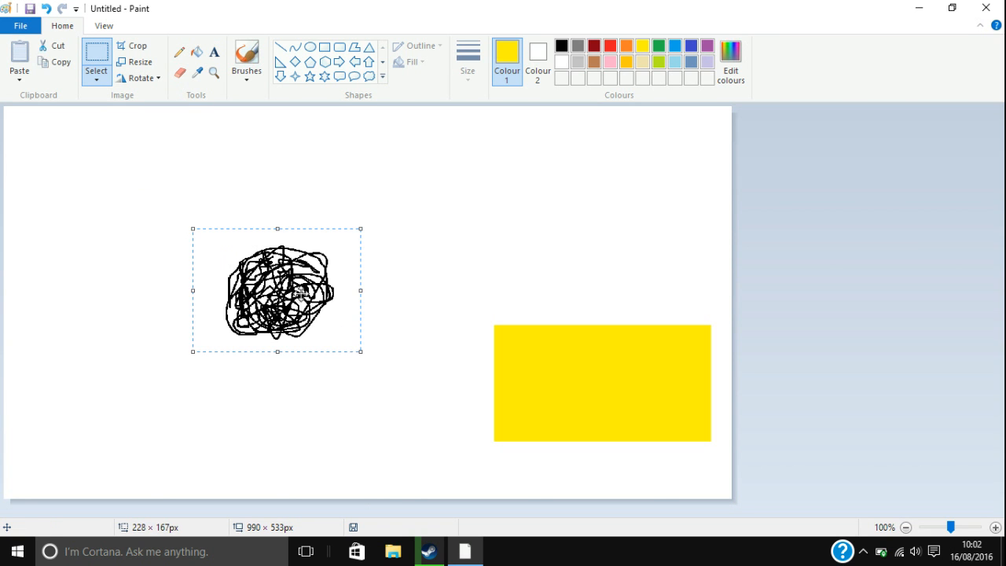
drag(275, 290, 600, 383)
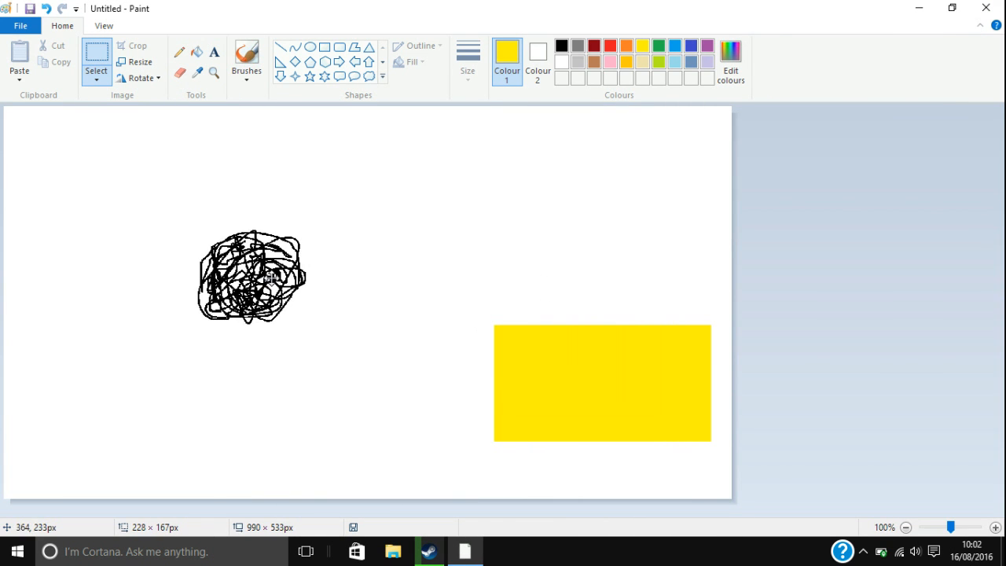
drag(251, 277, 328, 230)
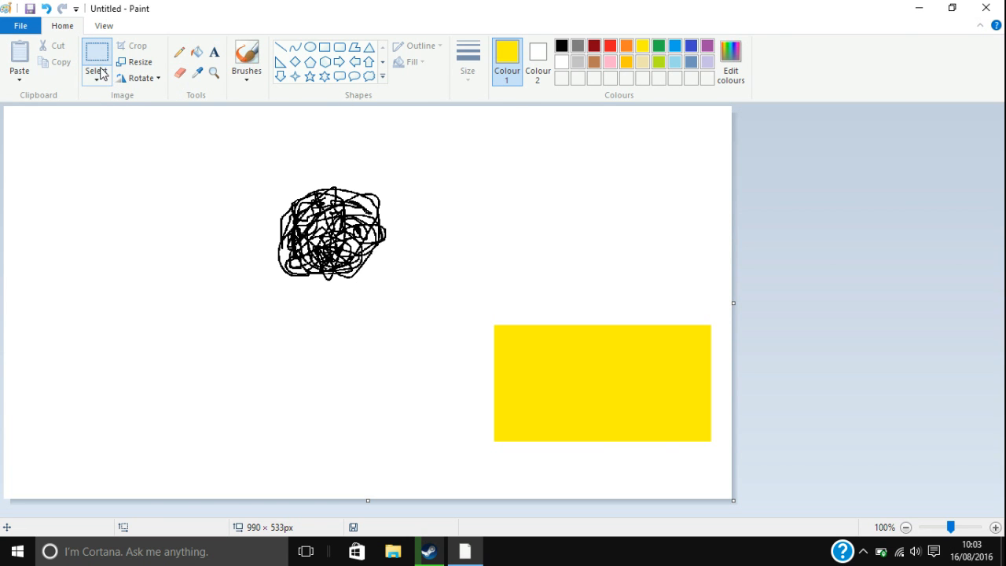
Switch the selection shape to Free-form selection from the Select dropdown
click(96, 60)
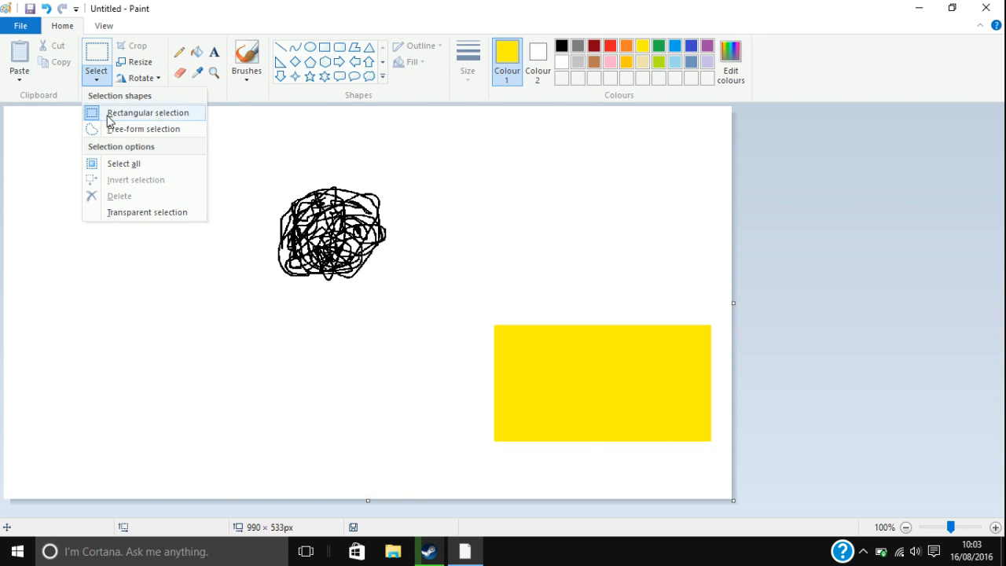
mouse_move(143, 129)
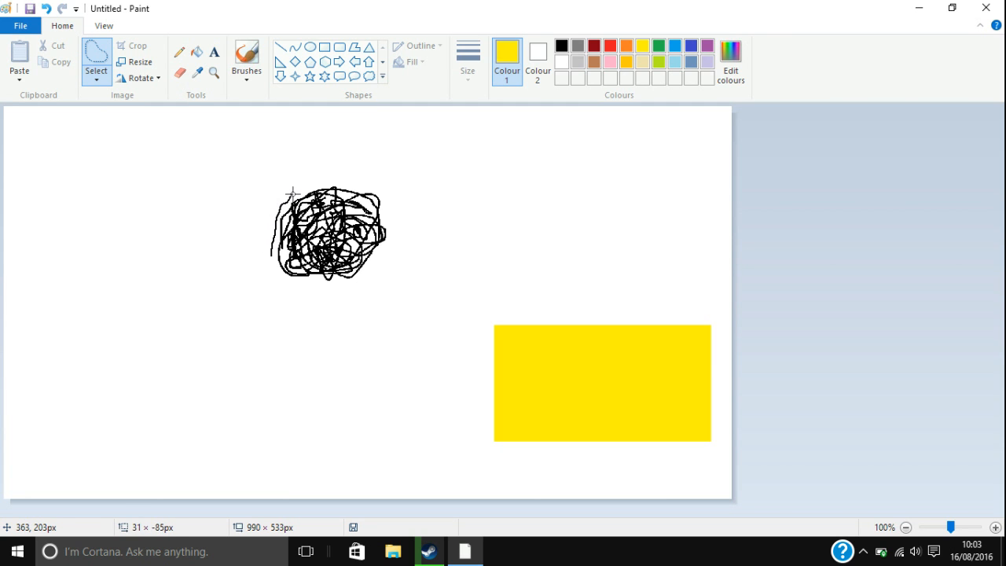
Trace a free-form outline closely around the black scribble
drag(293, 195, 379, 182)
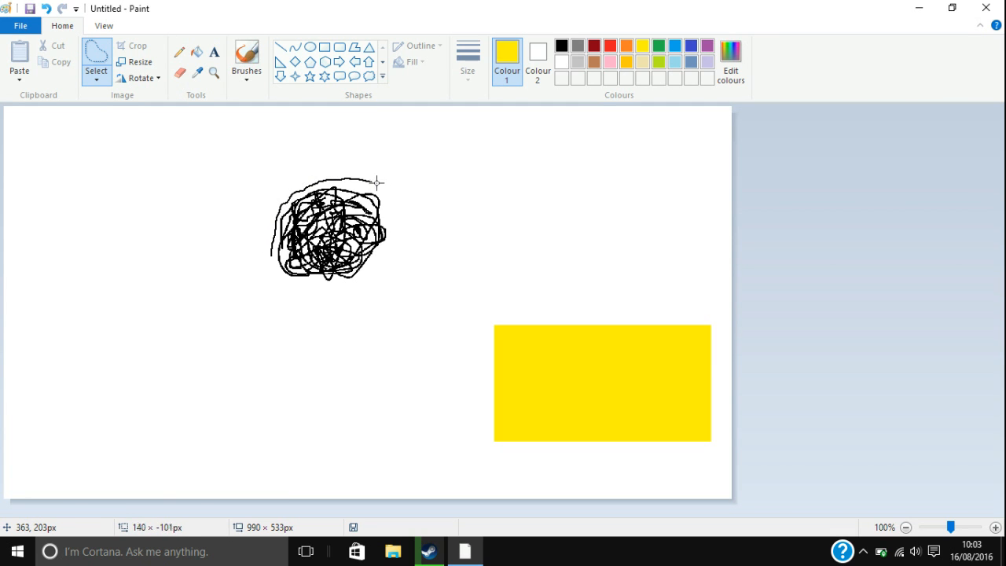
drag(377, 182, 360, 289)
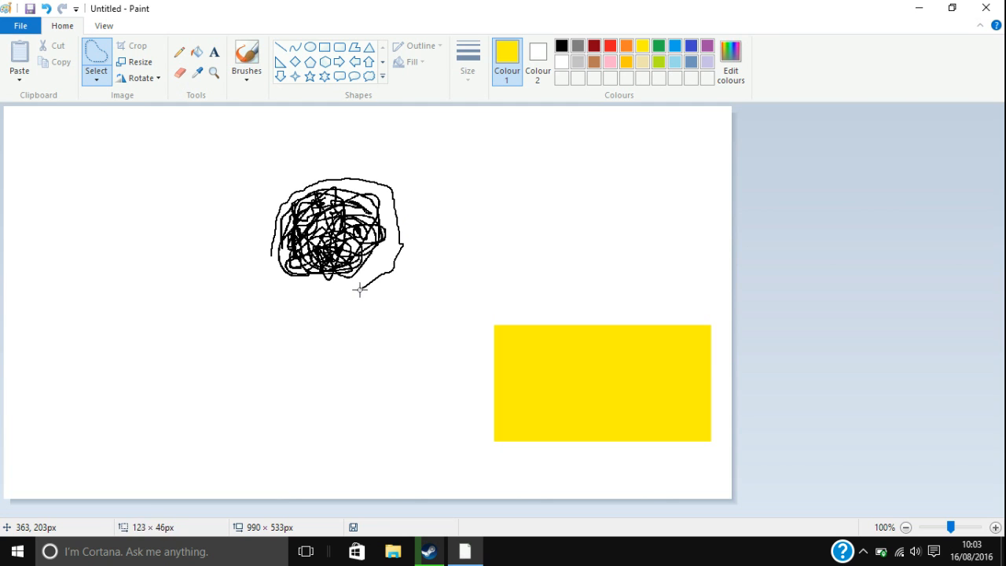
drag(360, 289, 264, 260)
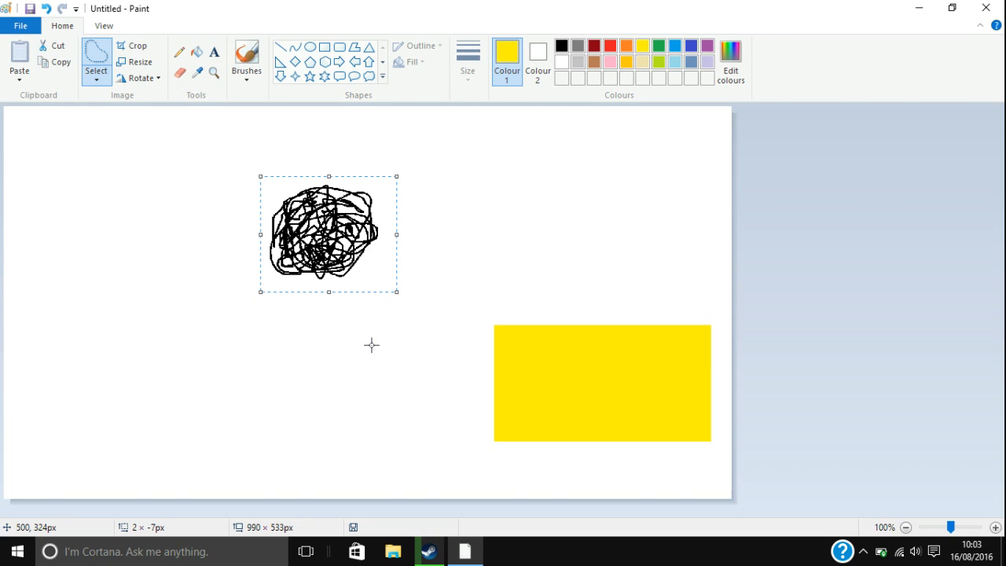
mouse_move(371, 328)
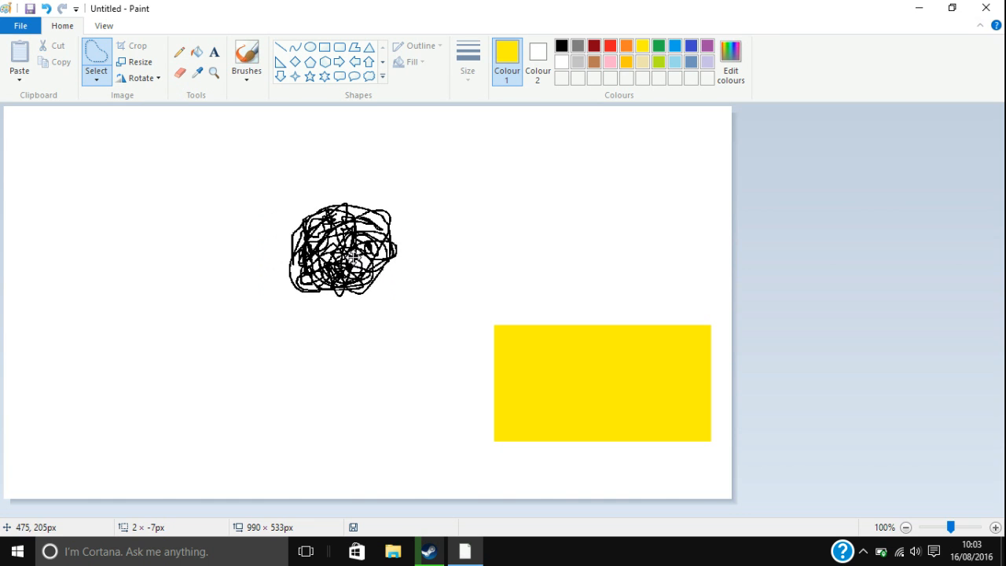
Test the cut-out scribble on the yellow rectangle, then pull it back off
drag(343, 248, 573, 381)
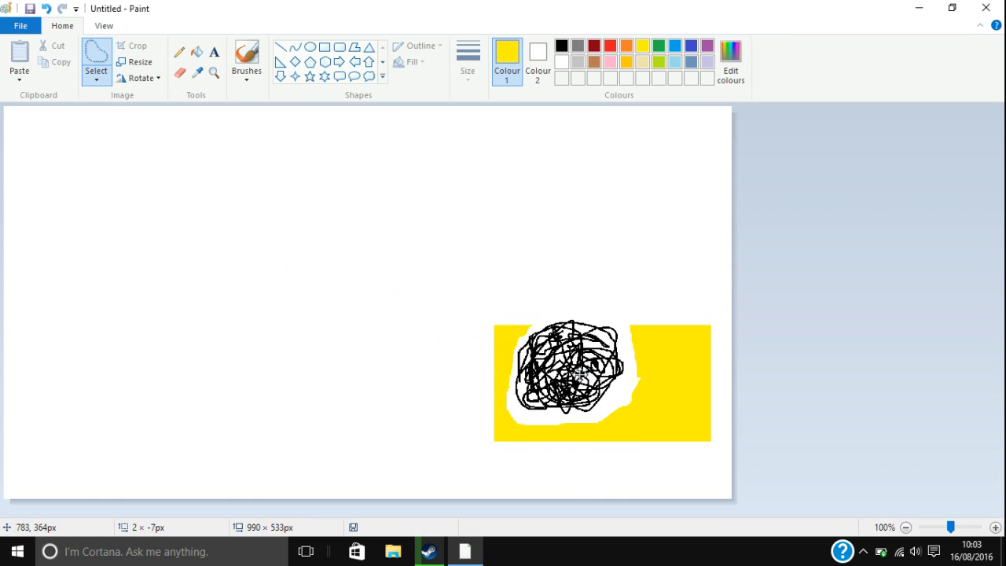
drag(569, 369, 322, 274)
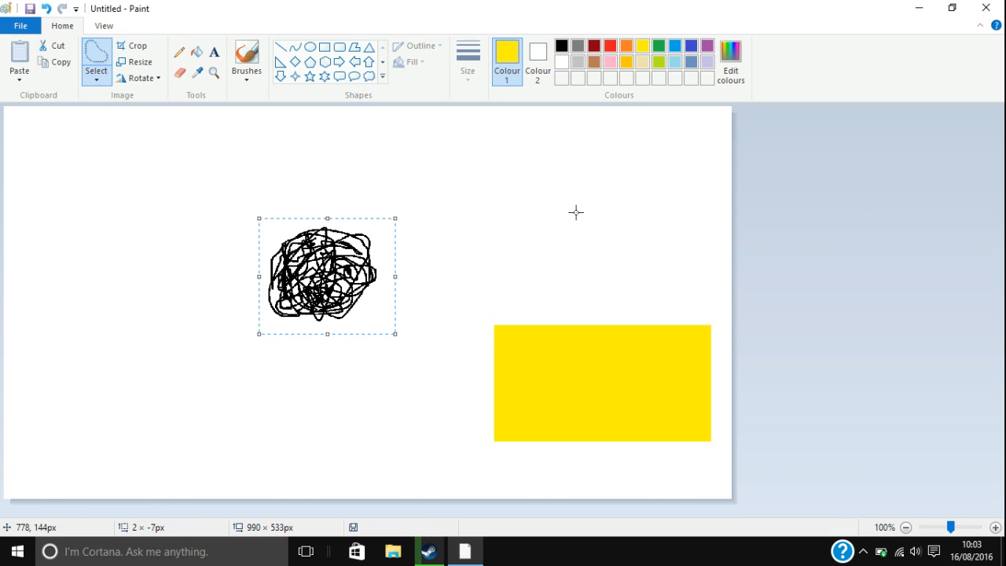
mouse_move(256, 216)
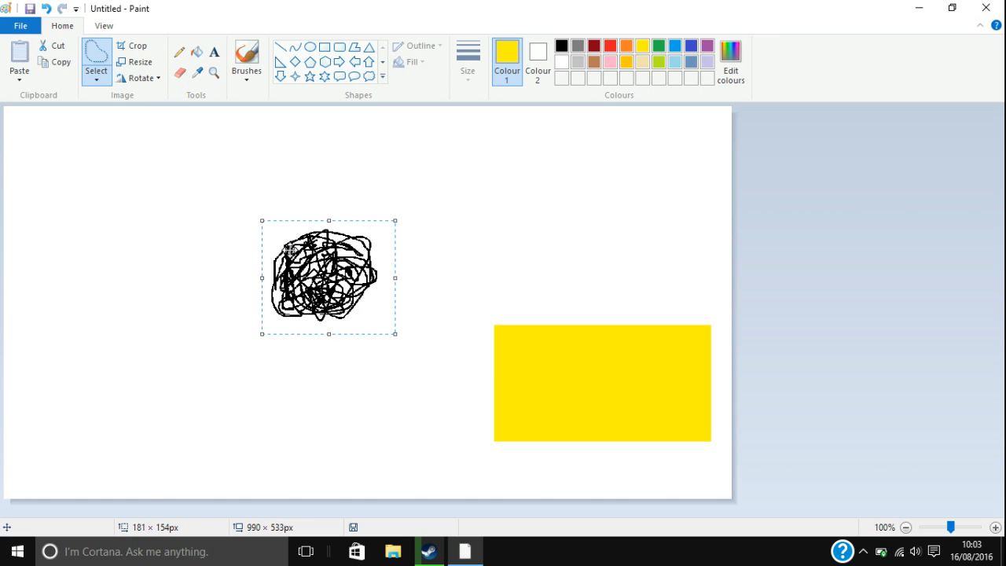
With Transparent selection on, place the scribble over the yellow rectangle without a white patch
drag(326, 276, 596, 383)
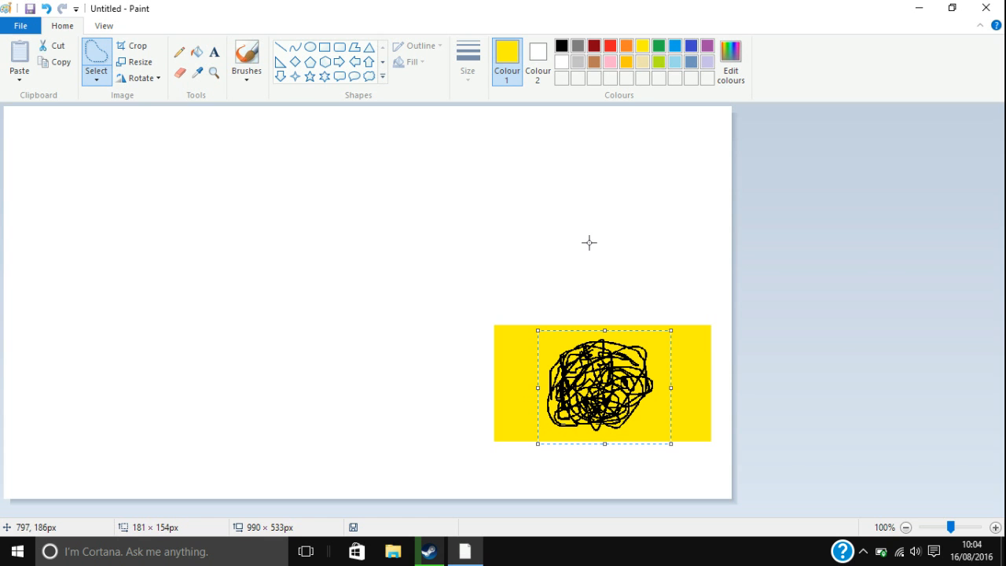
mouse_move(632, 396)
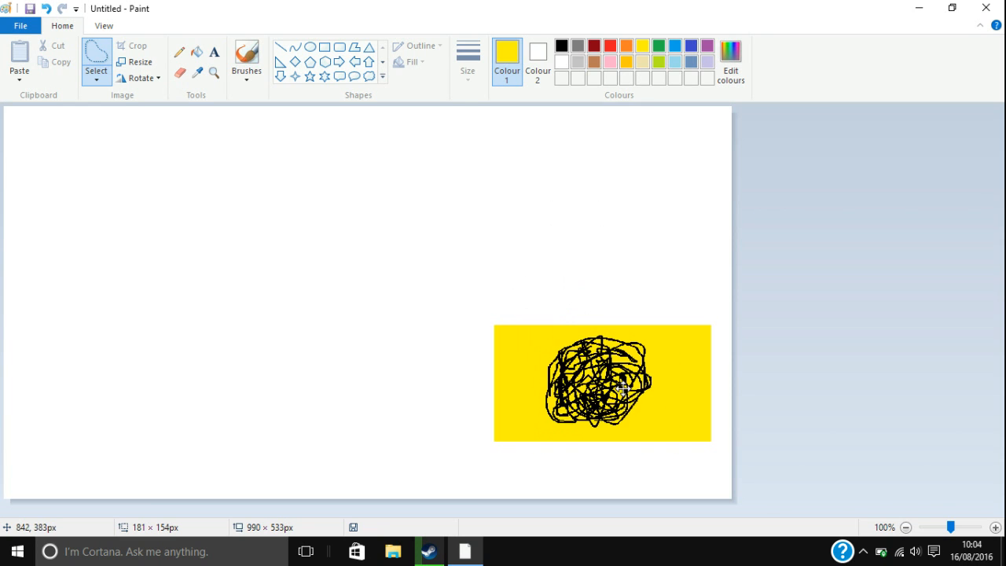
Free-form select the scribble on the rectangle and move it back onto the white canvas
drag(620, 390, 613, 385)
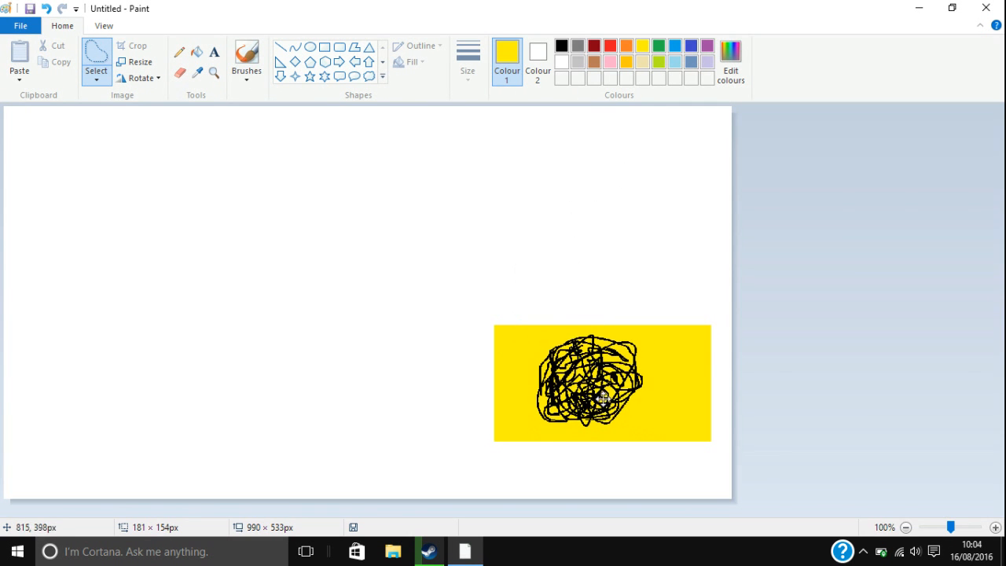
drag(600, 384, 374, 305)
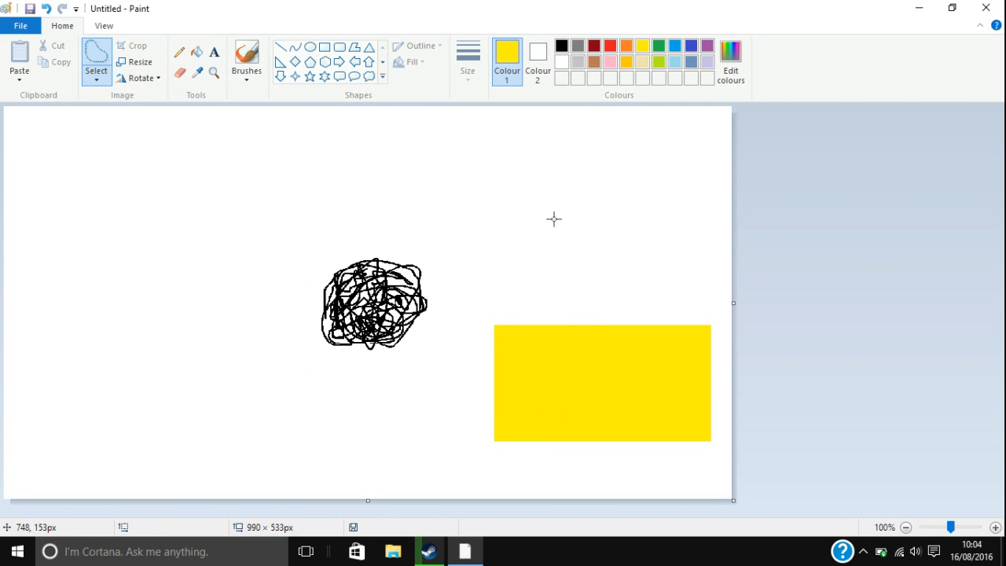